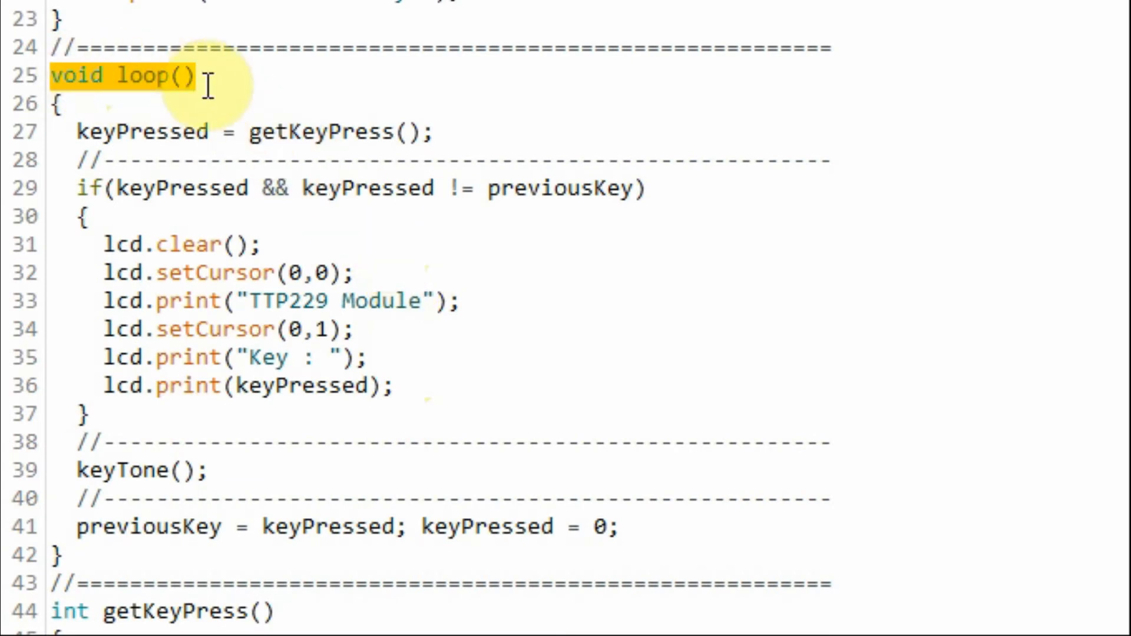
double_click(321, 131)
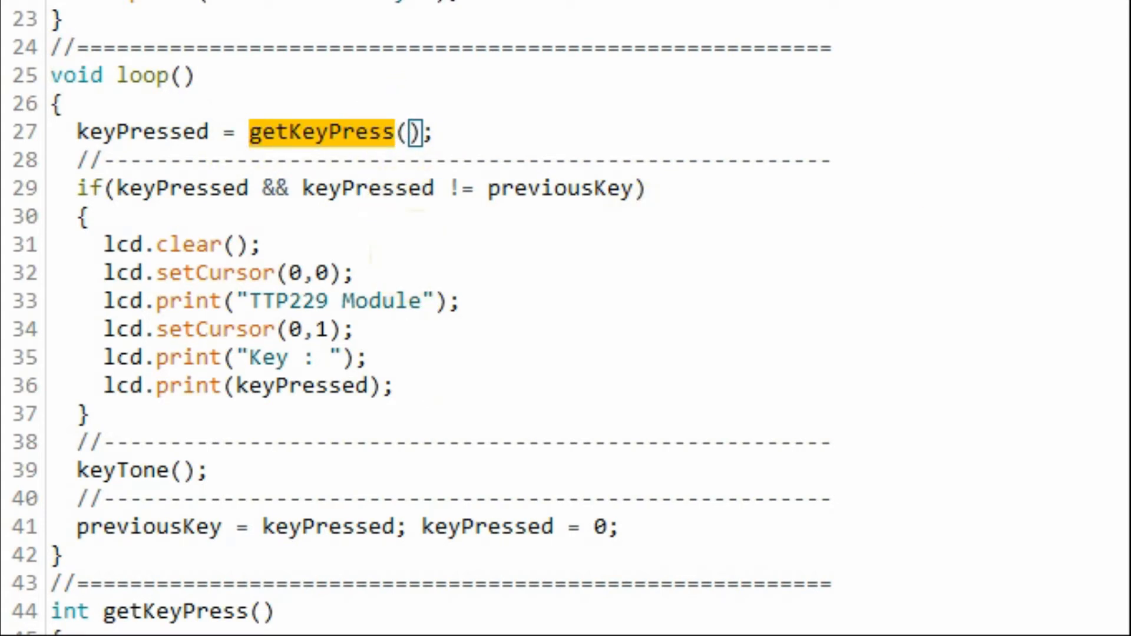
scroll(down, 3)
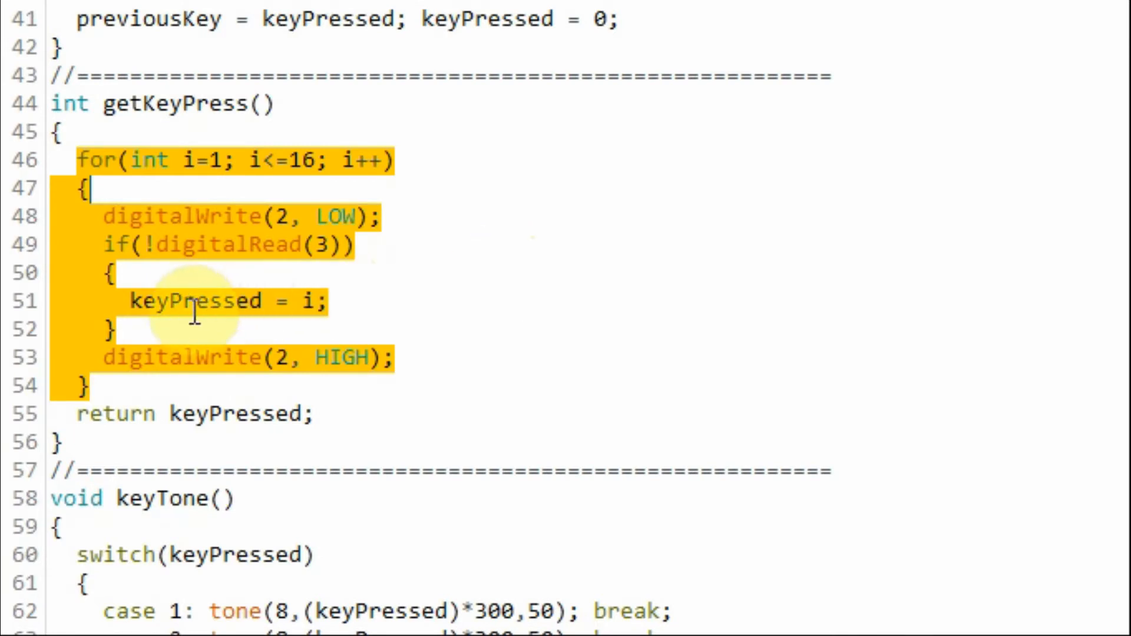
double_click(194, 301)
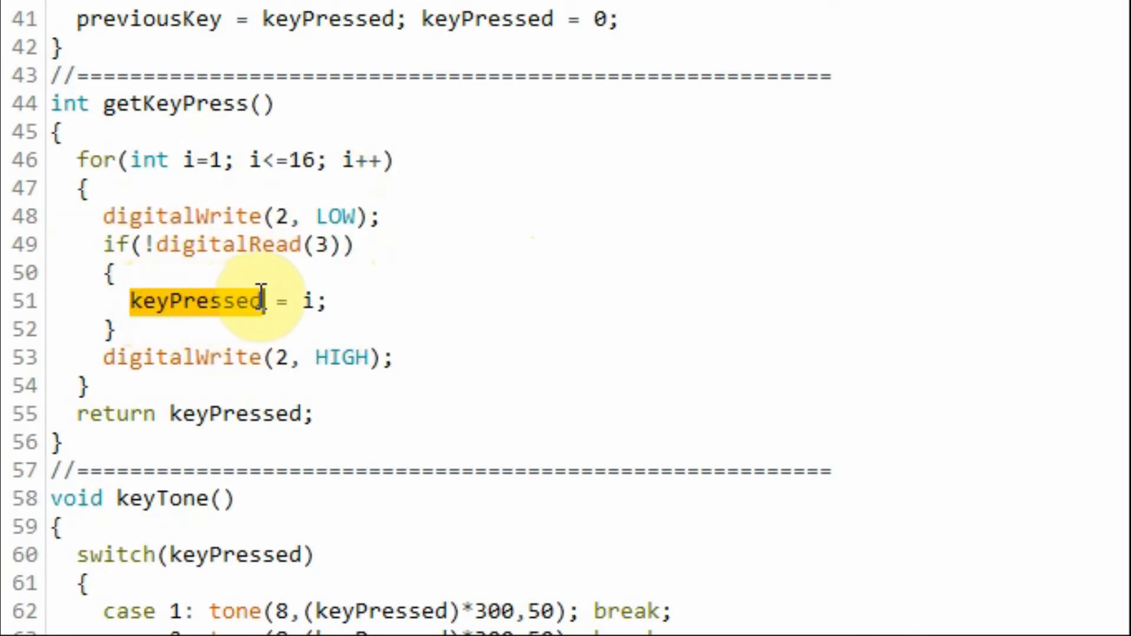
double_click(235, 413)
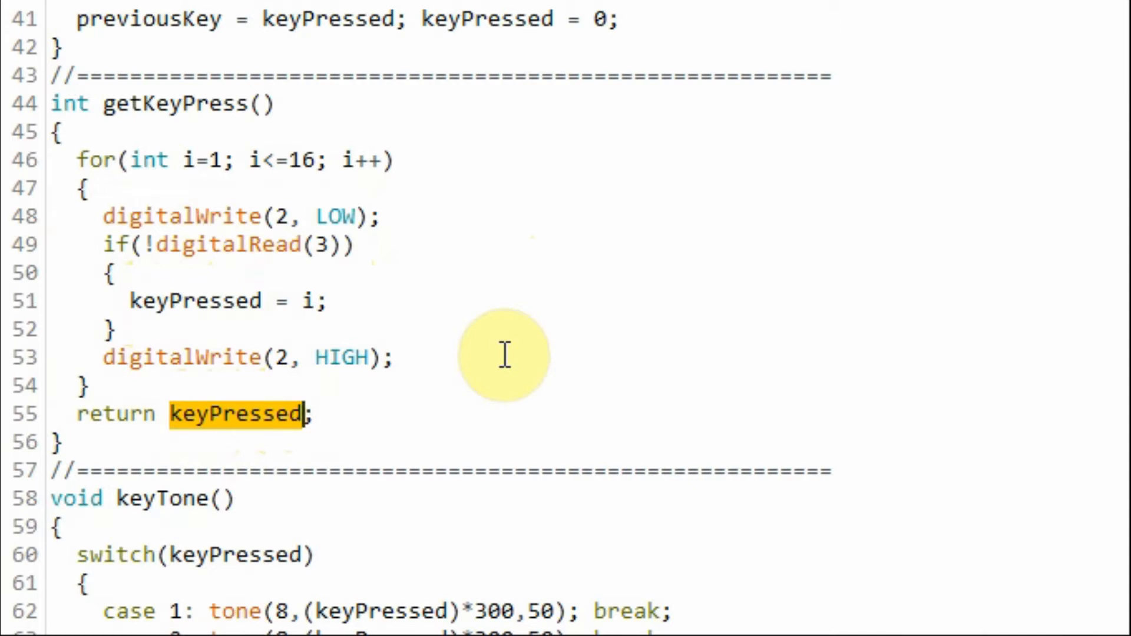
mouse_move(84, 104)
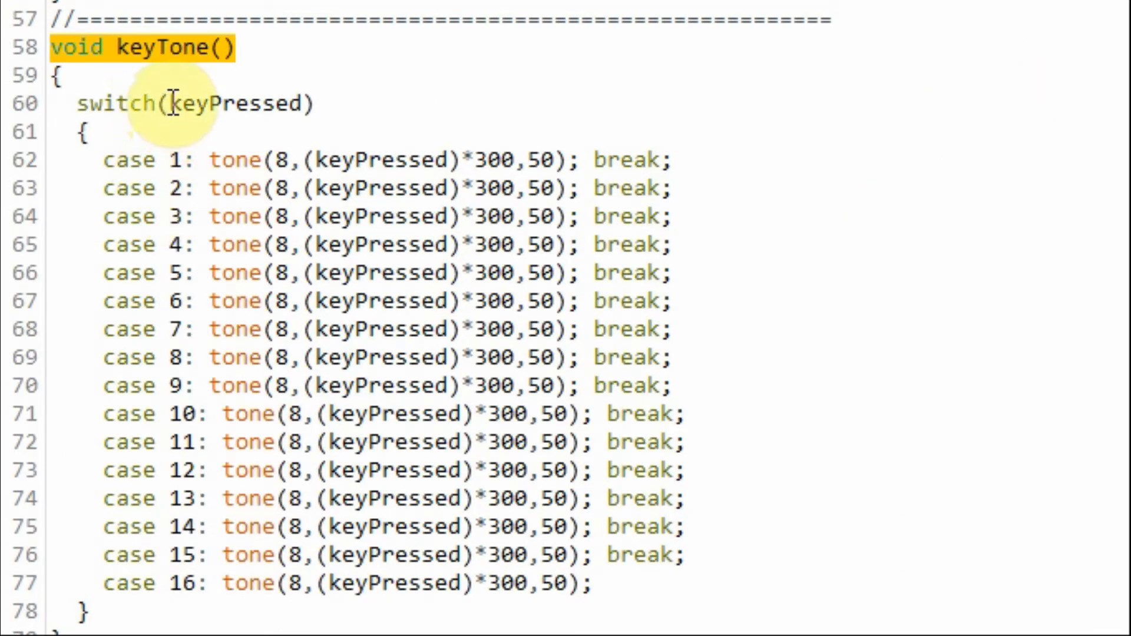
double_click(231, 103)
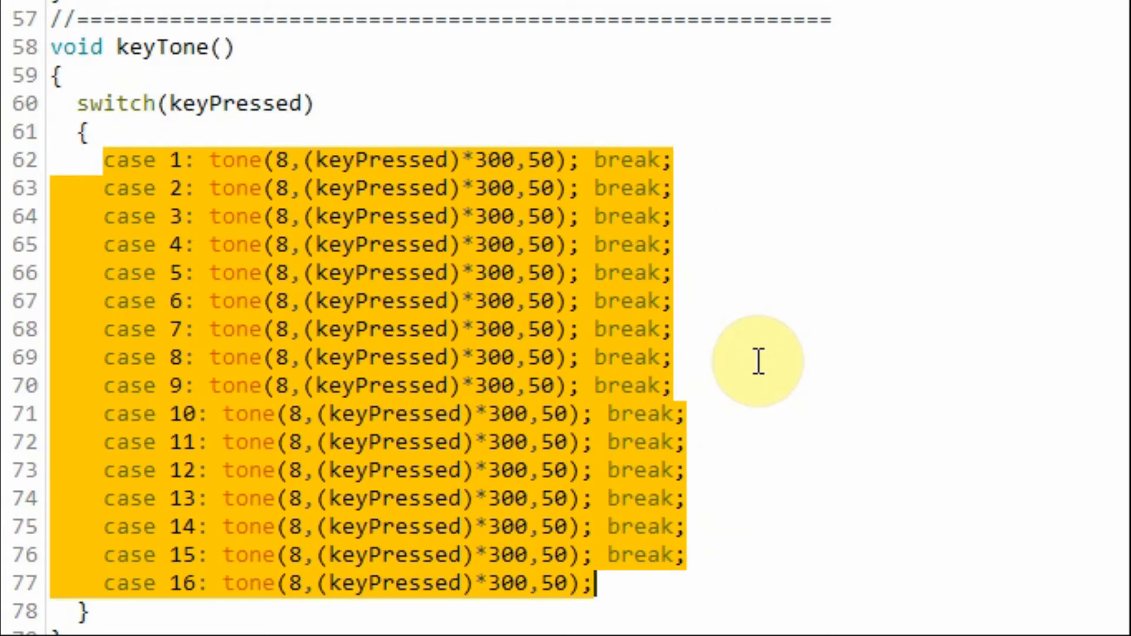
scroll(up, 3)
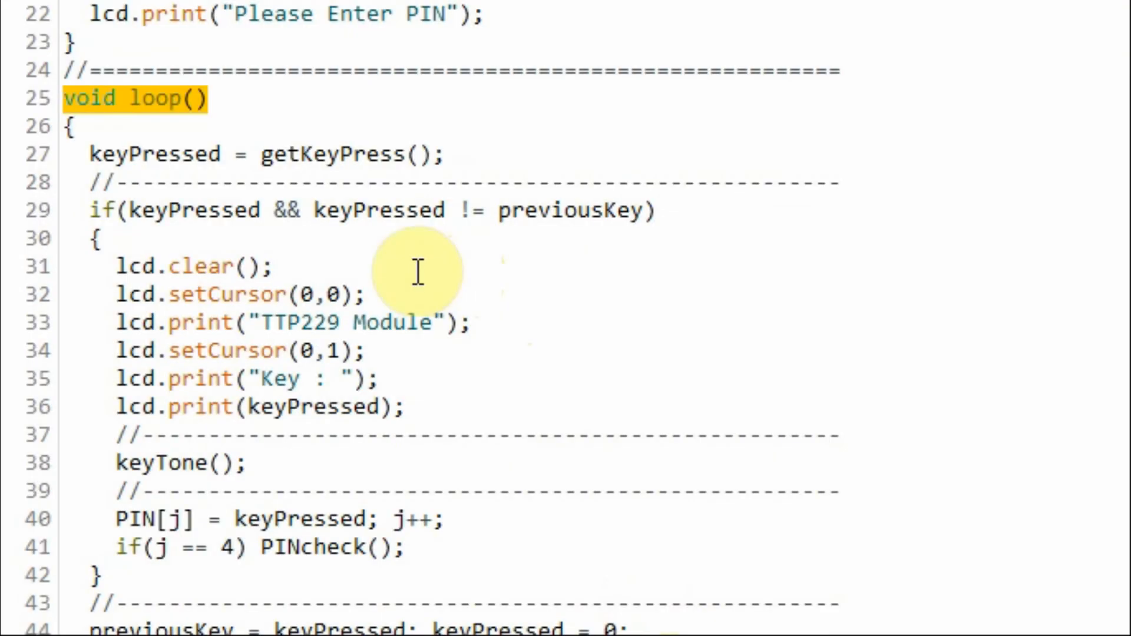
mouse_move(432, 357)
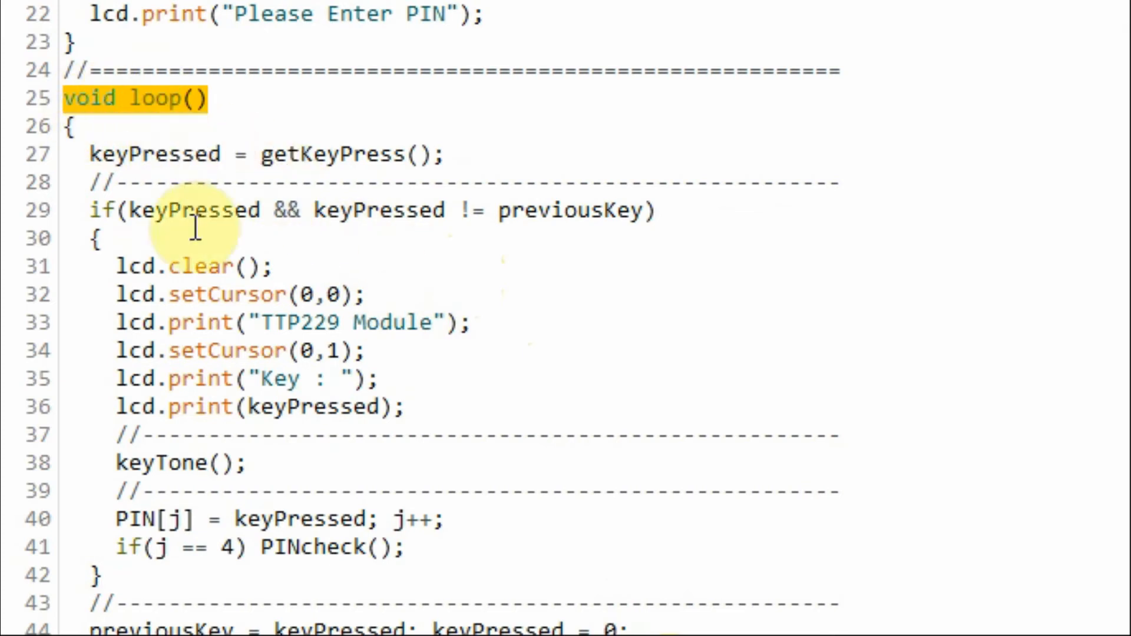
click(332, 153)
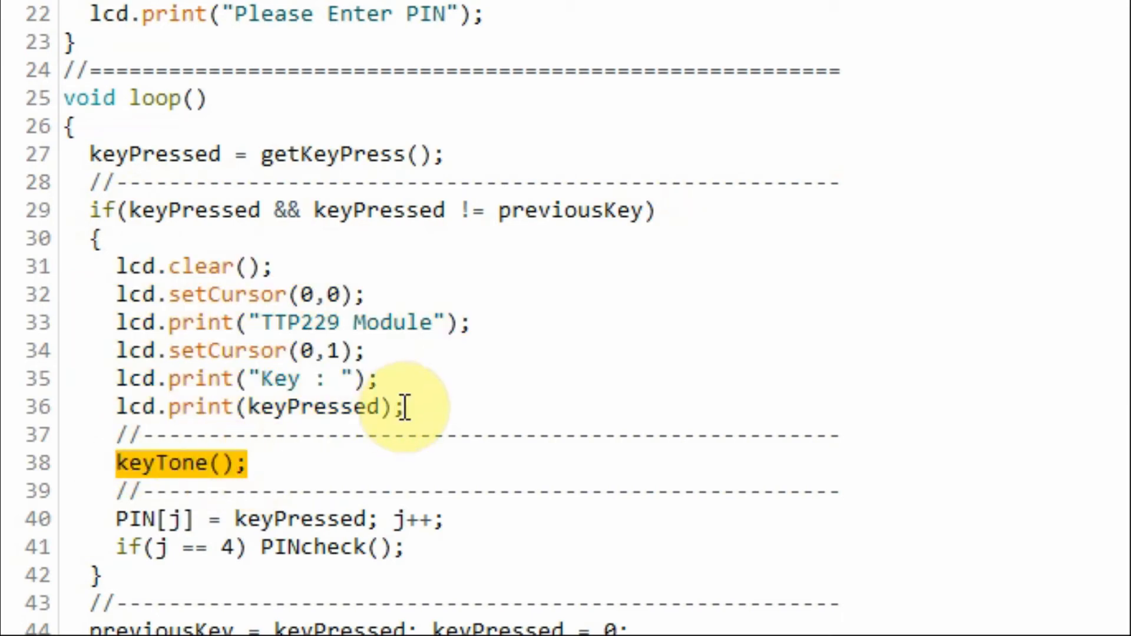
click(339, 519)
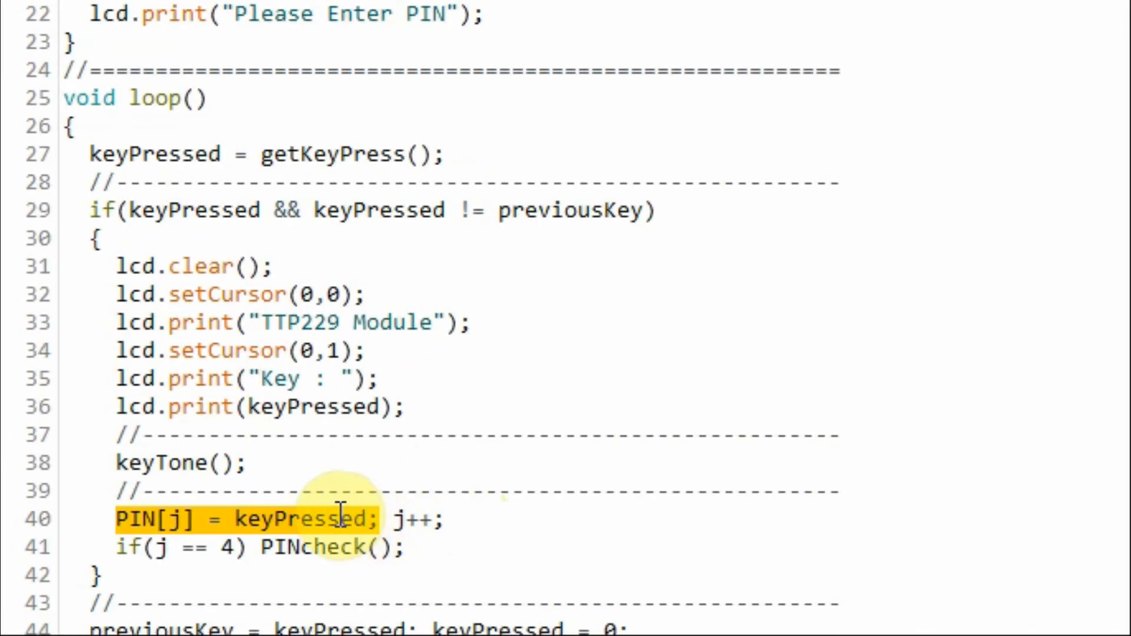
click(122, 518)
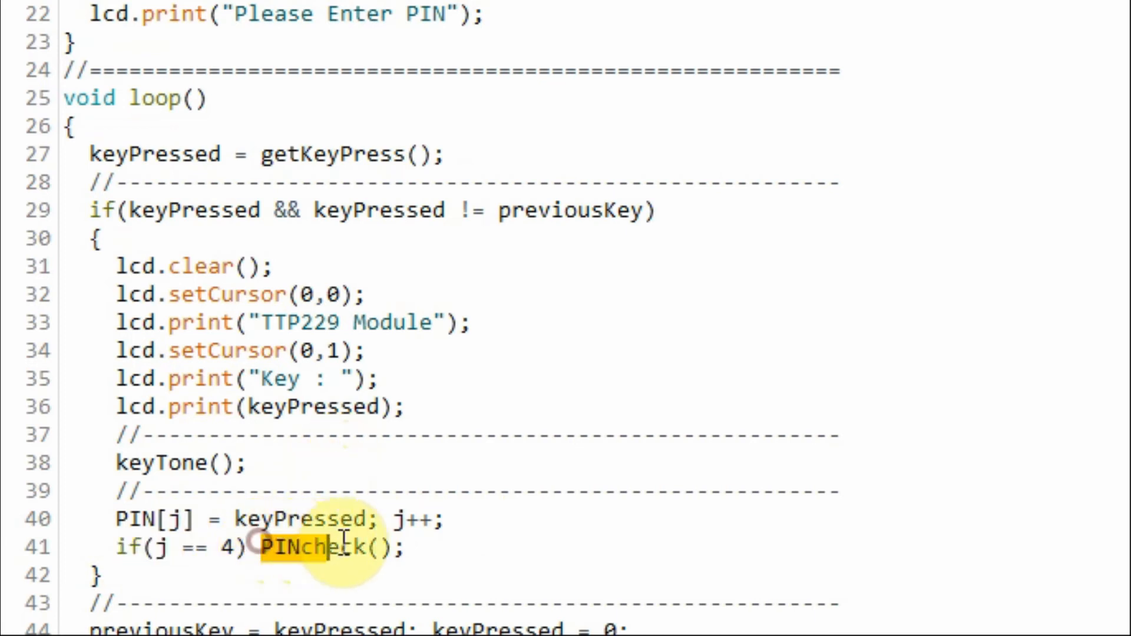
double_click(329, 546)
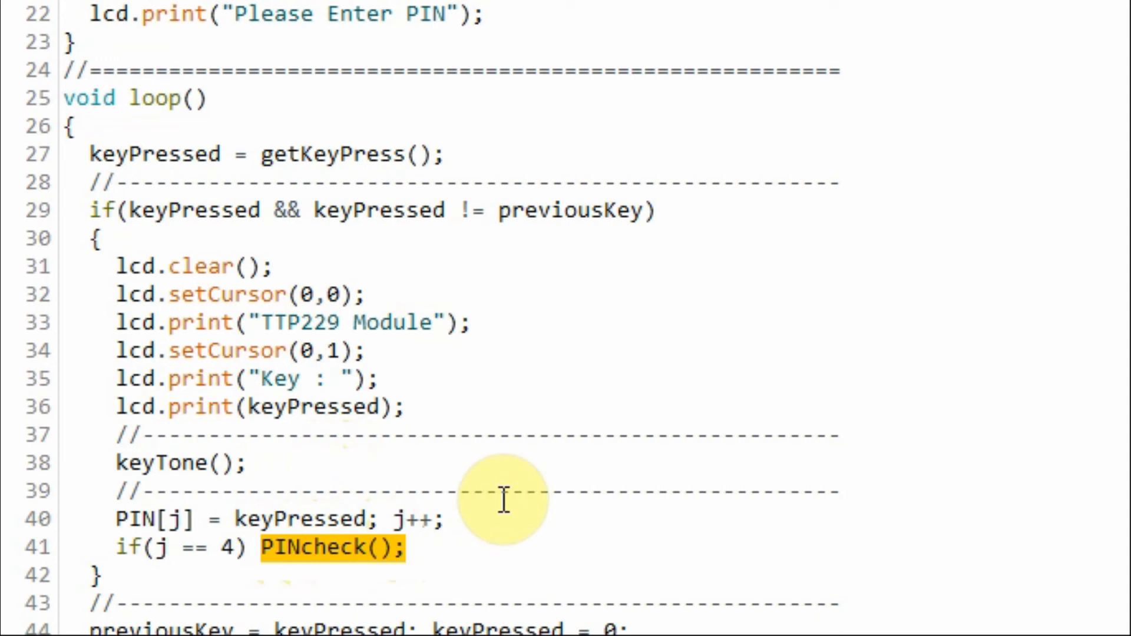
scroll(down, 3)
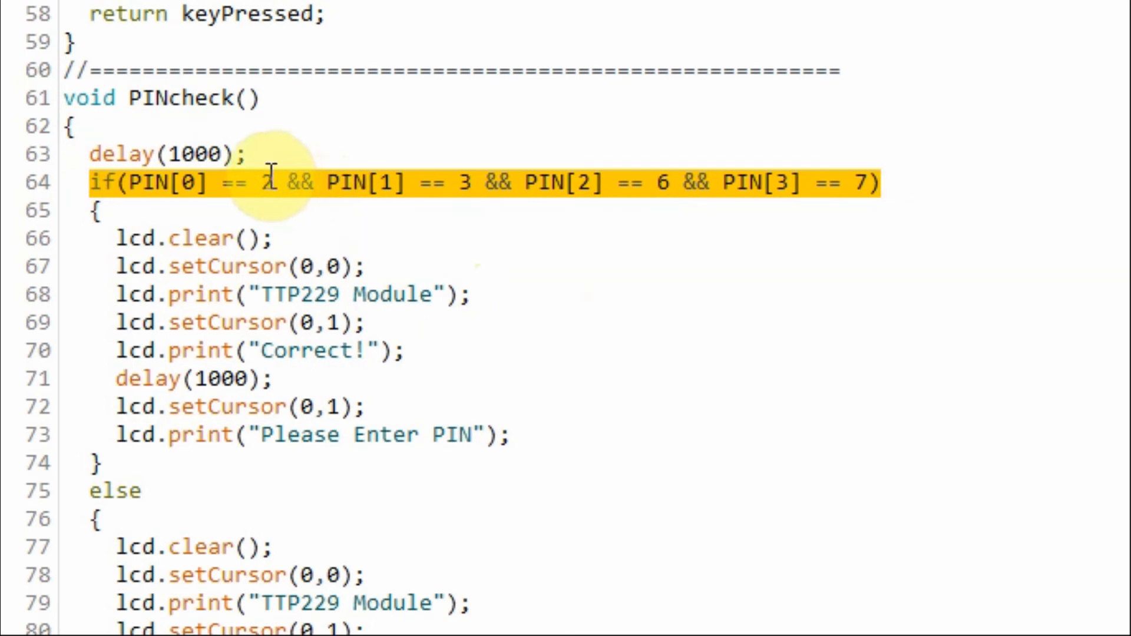
text(2)
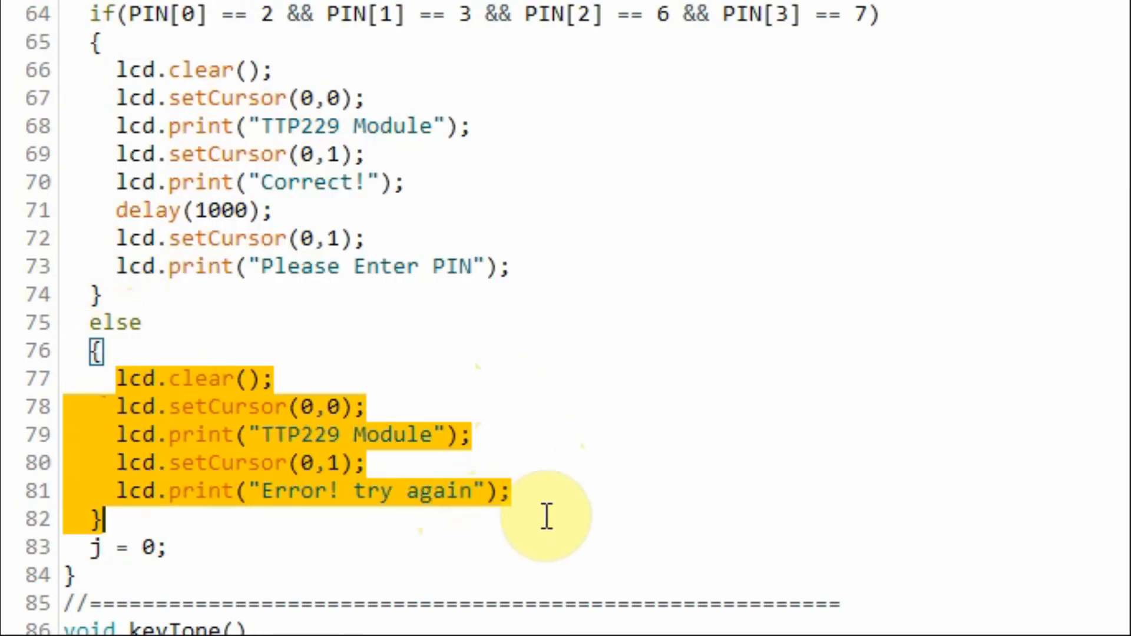
mouse_move(584, 421)
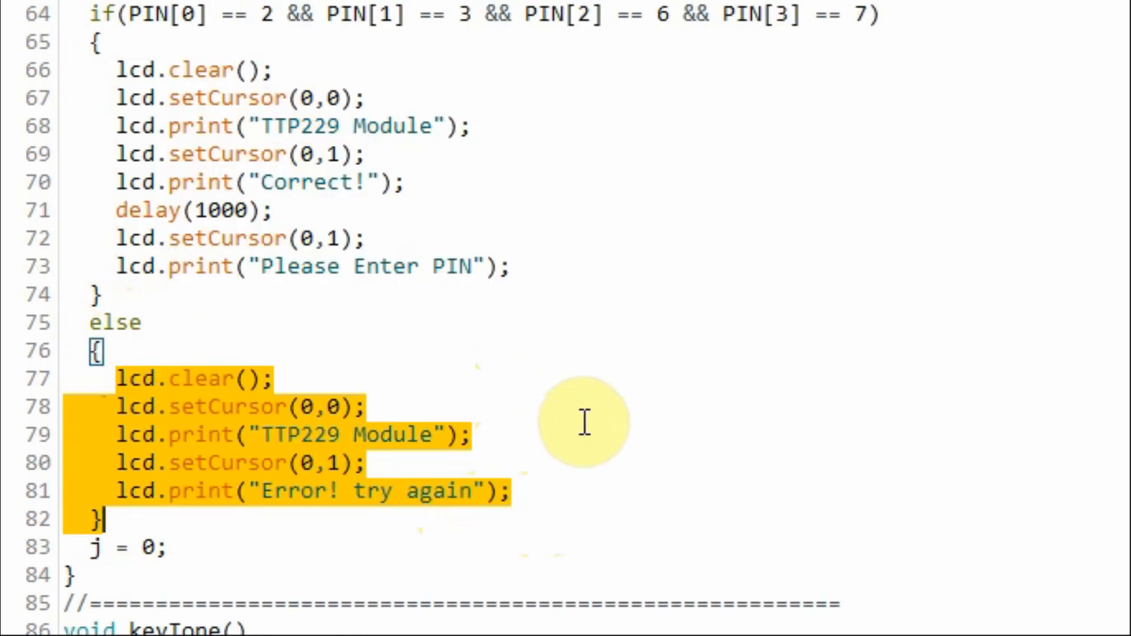
mouse_move(933, 354)
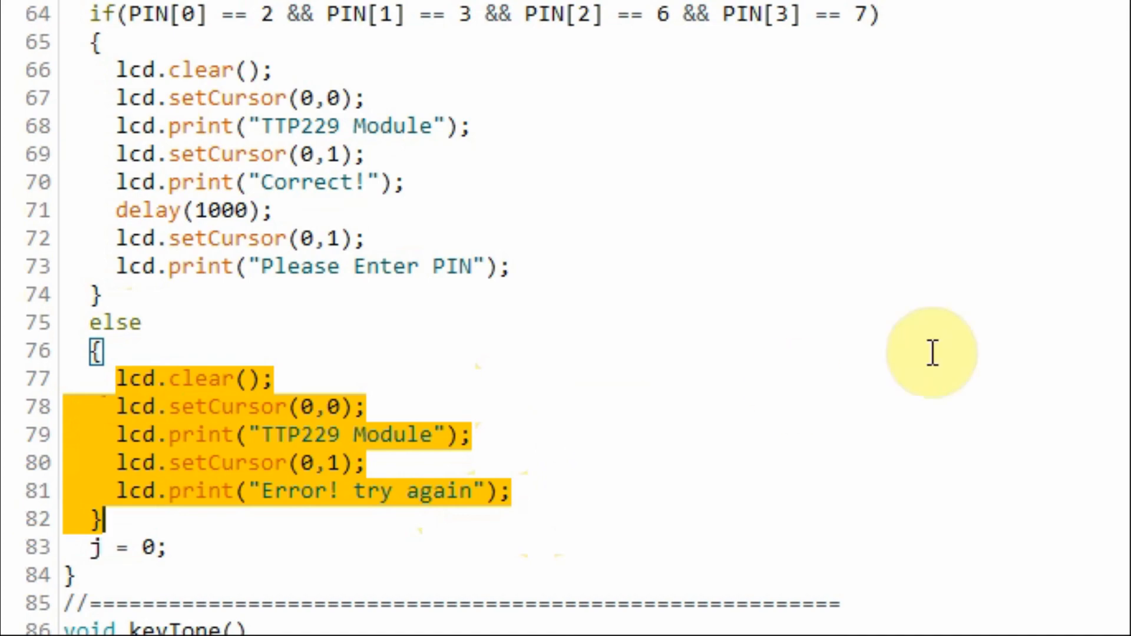